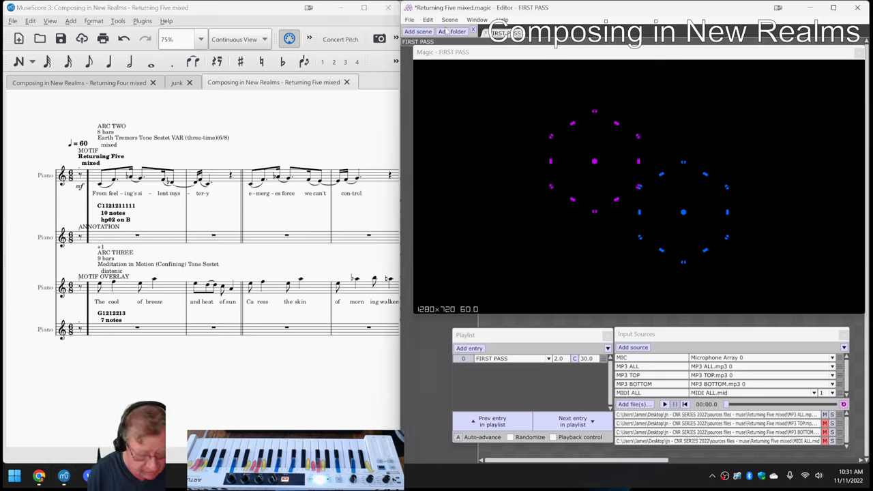
- Step through the Napkin sheet's reflection notes in cells H18 to H23
click(665, 404)
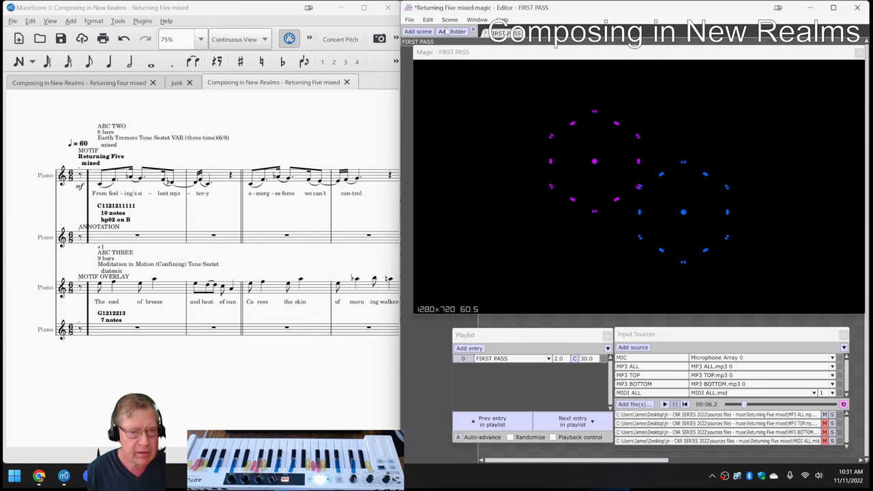
mouse_move(38, 476)
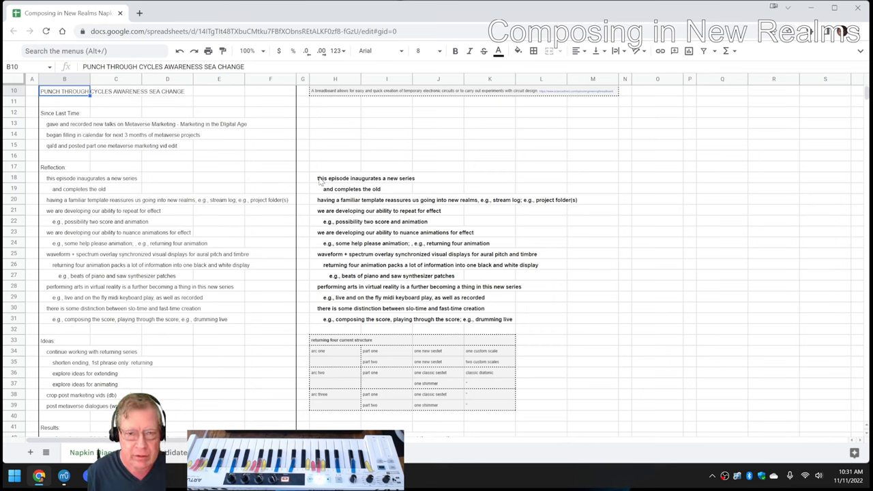
click(334, 178)
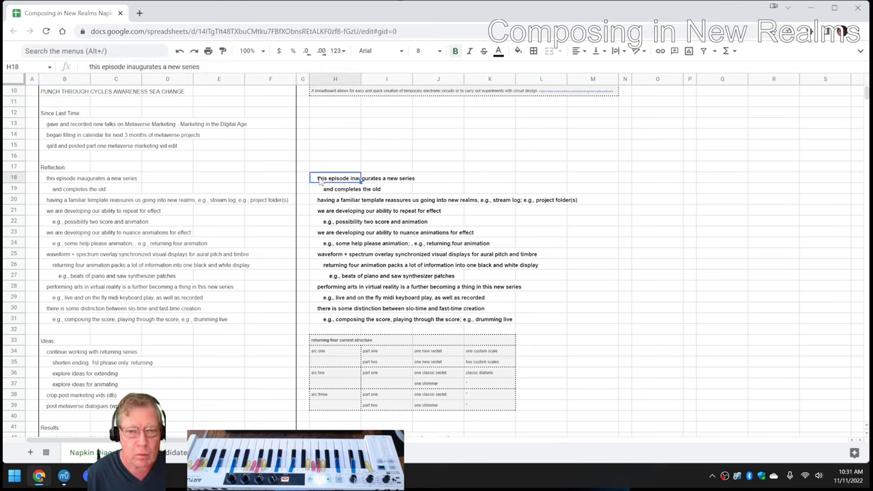
click(341, 189)
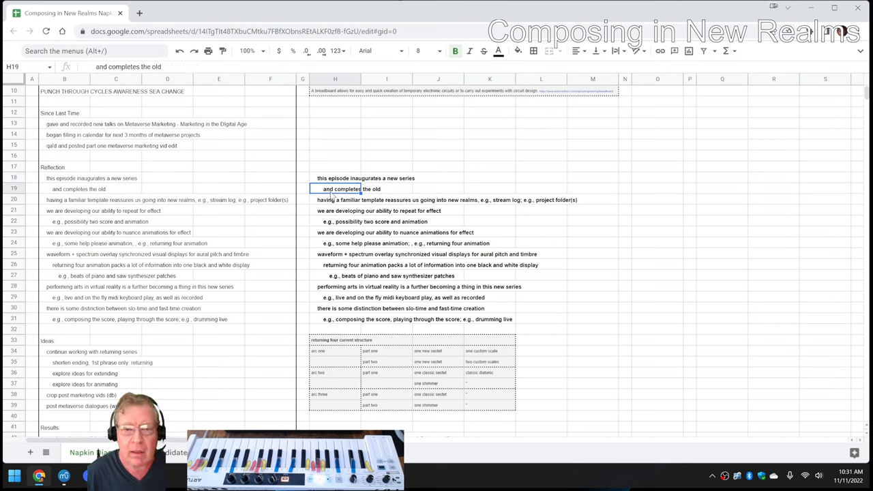
mouse_move(330, 204)
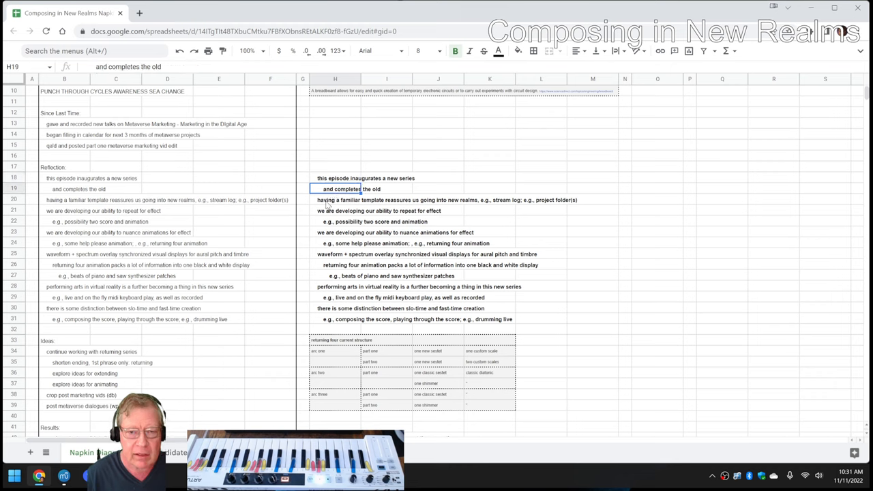
click(337, 200)
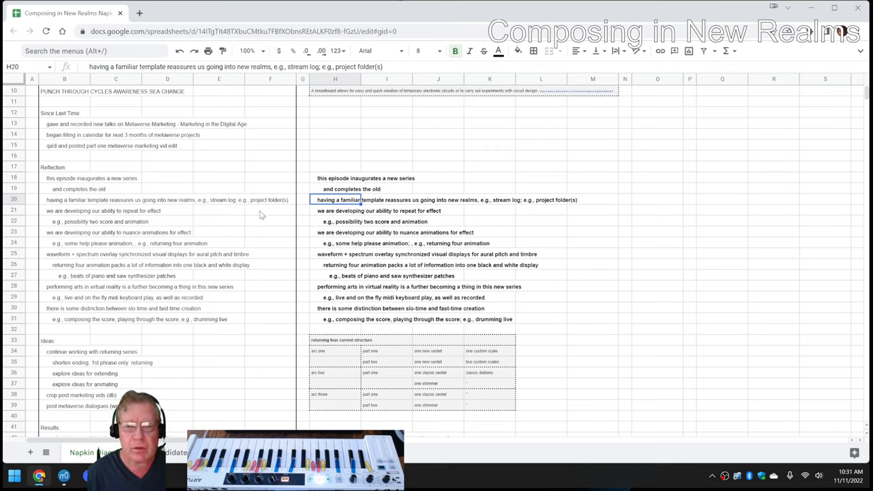
mouse_move(289, 217)
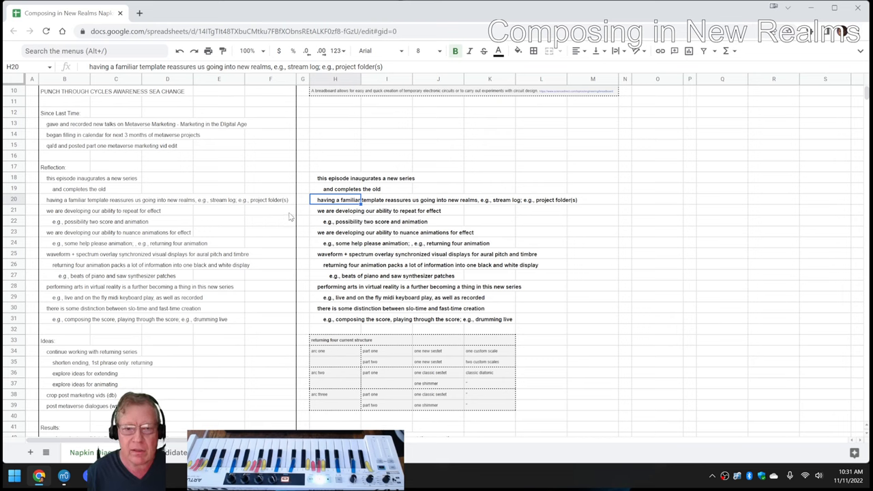
click(335, 211)
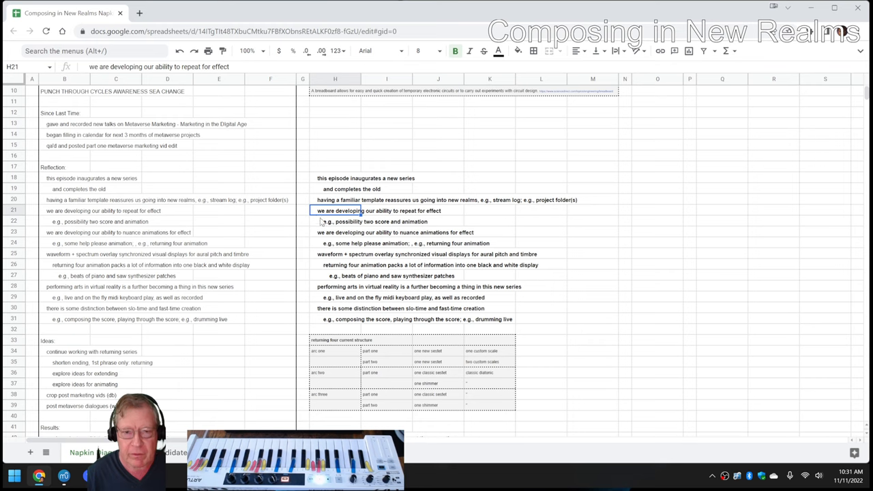
click(334, 221)
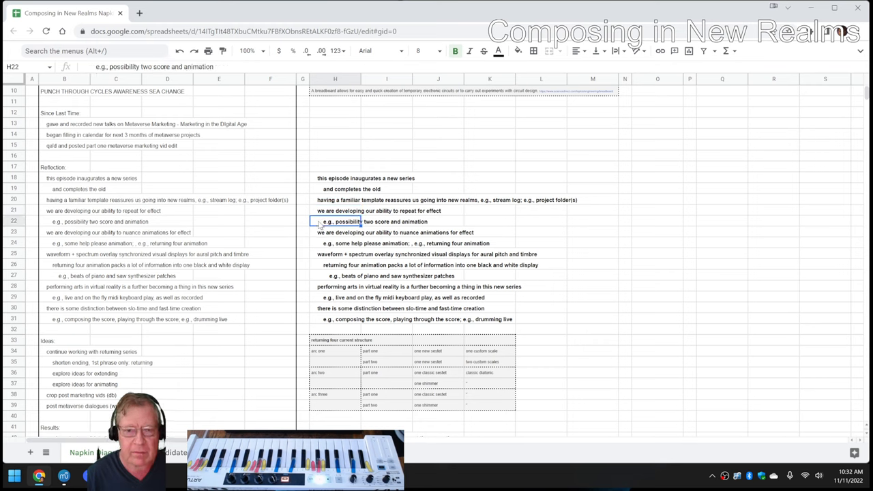
click(335, 232)
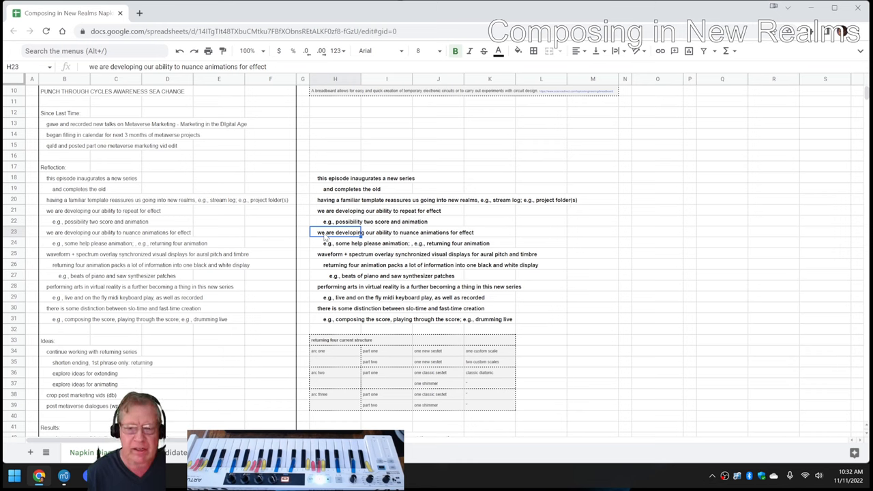
mouse_move(323, 236)
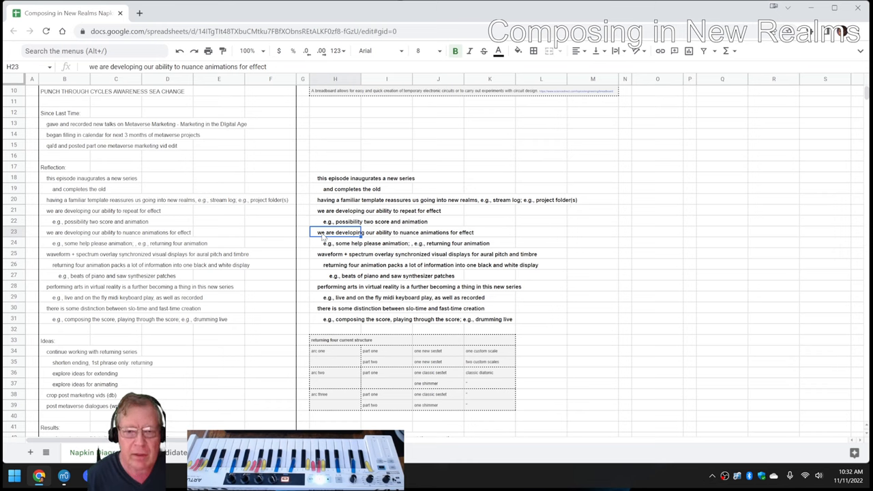
mouse_move(327, 311)
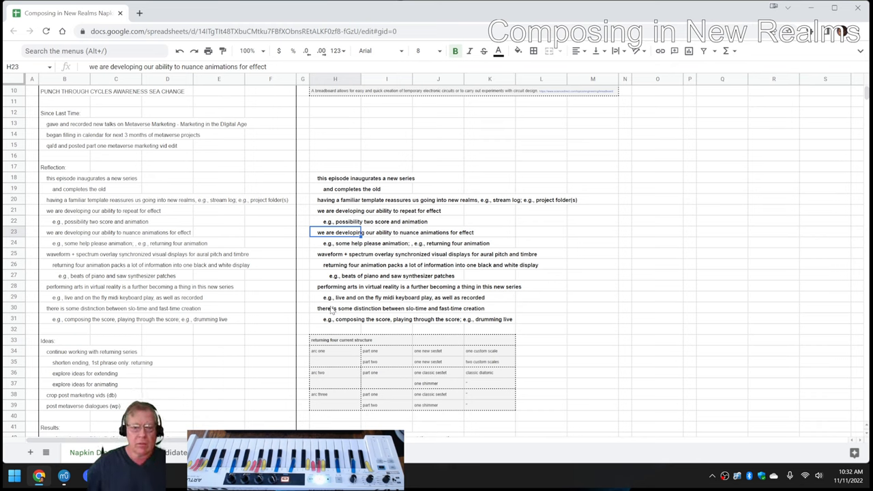
mouse_move(203, 353)
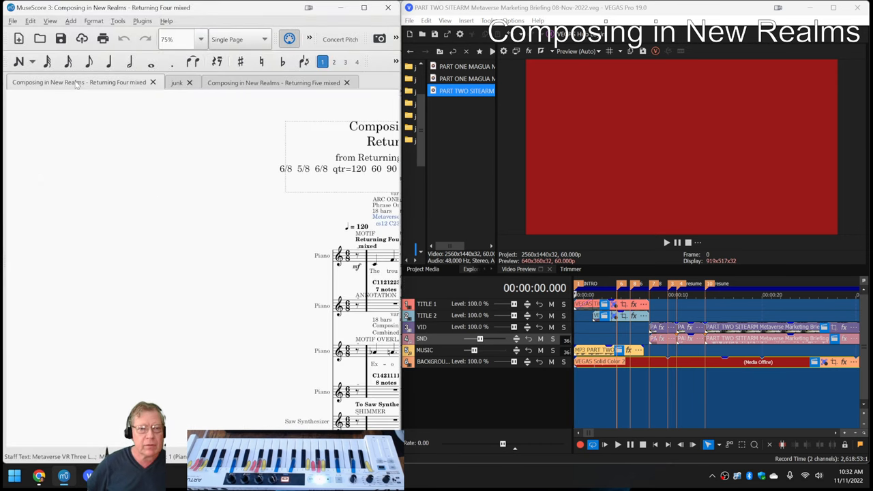
- Switch the Returning Four mixed score to Continuous View
click(237, 39)
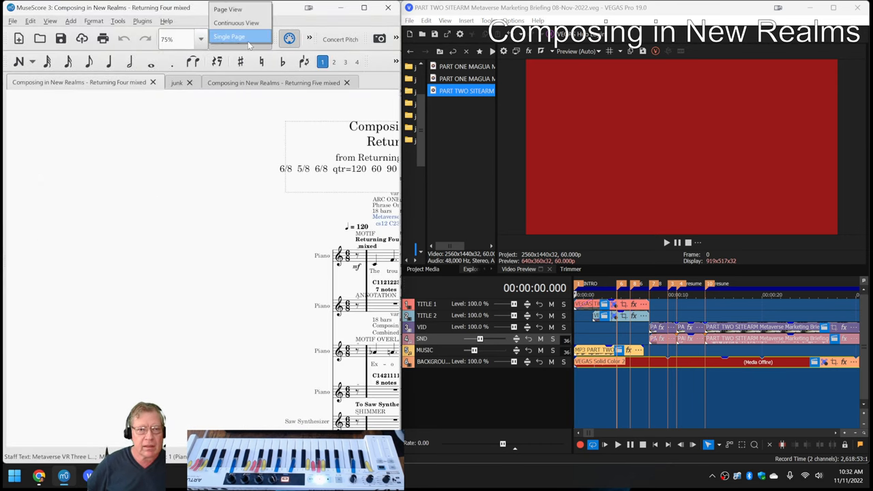
click(236, 22)
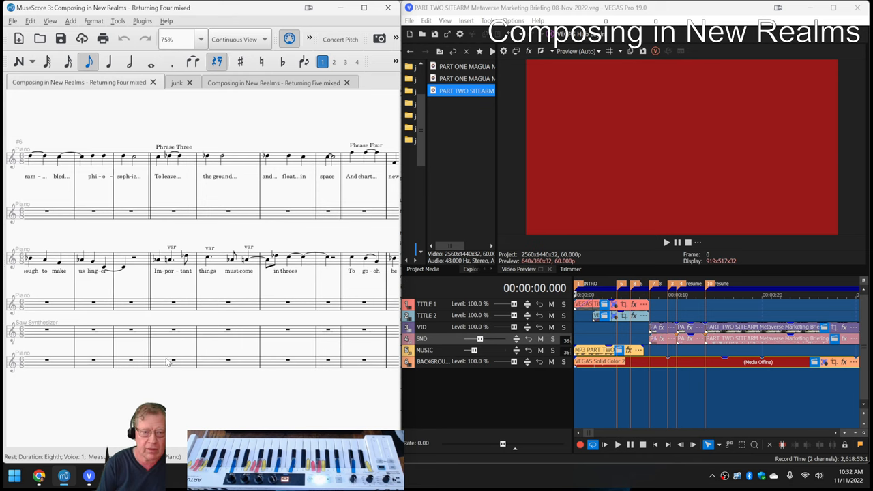
- Preview the Virtual Economies extro title in VEGAS, then bring up the Returning Five score
click(174, 362)
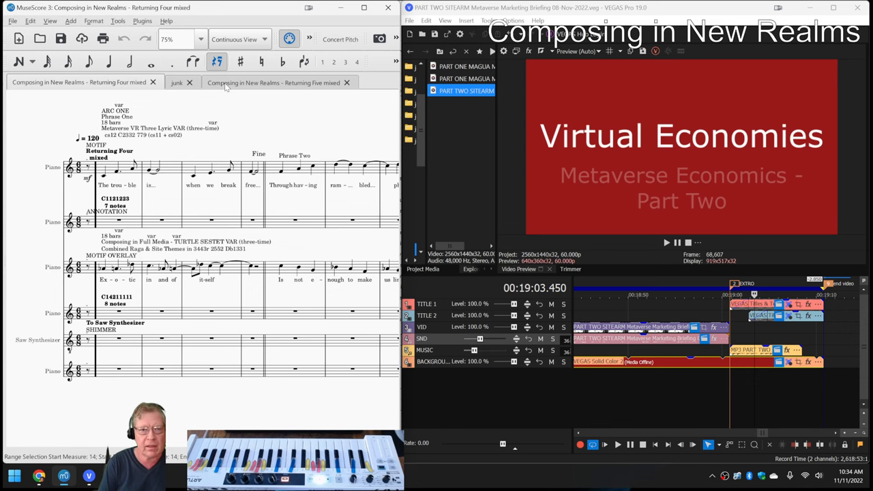
click(273, 82)
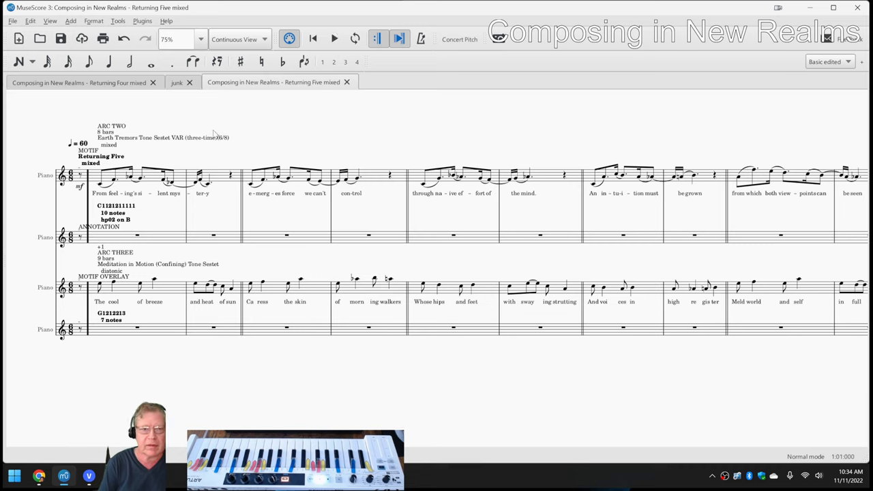
mouse_move(18, 127)
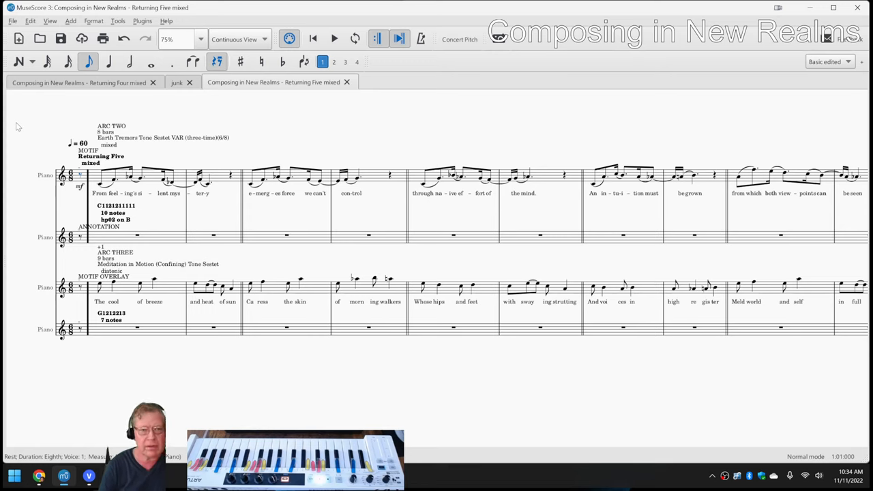
- Play the Returning Five mixed score from its opening rest, then stop playback
click(334, 38)
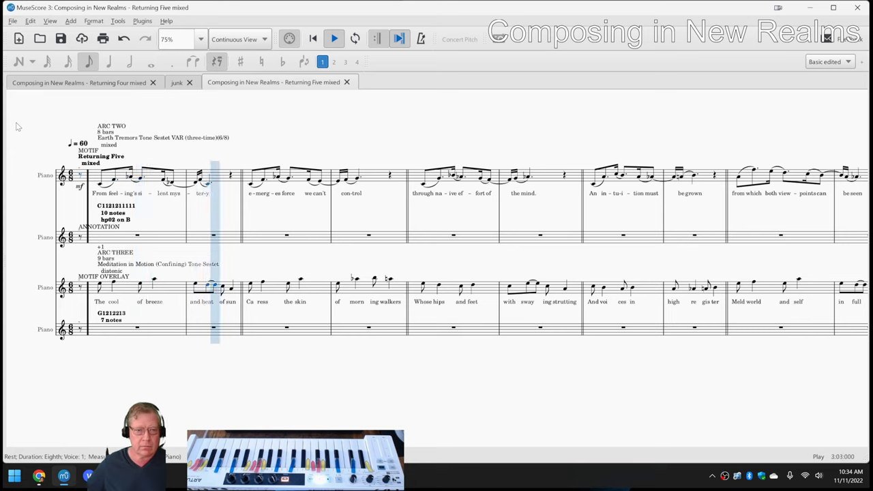
click(250, 181)
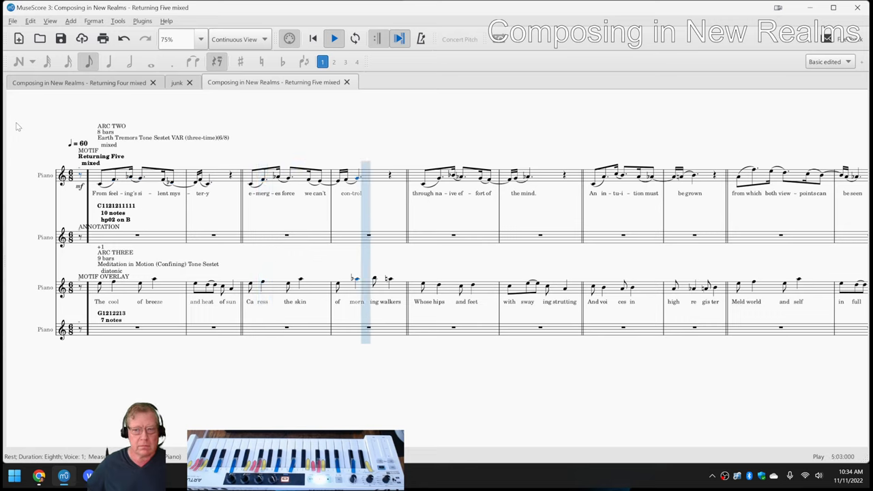
key(Right)
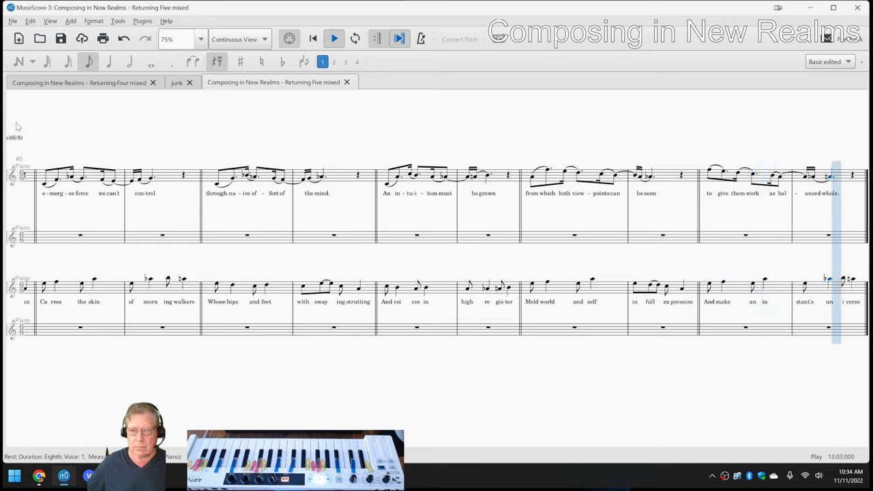
click(334, 39)
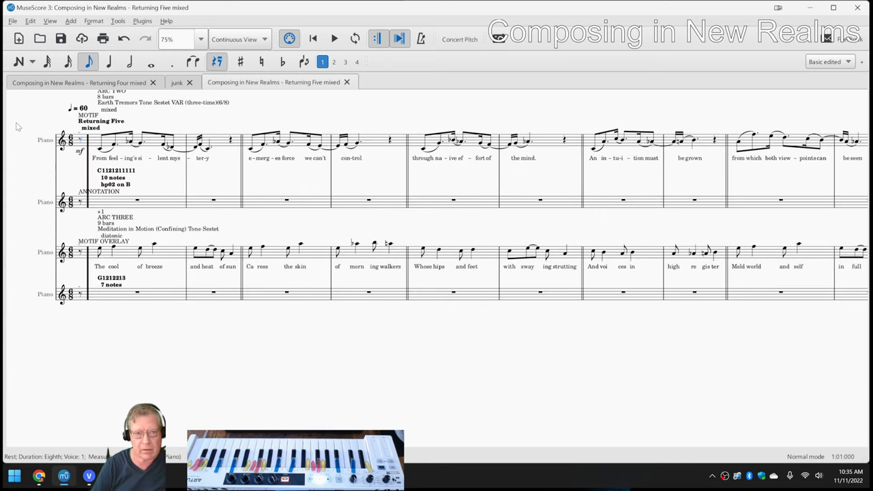
- Select the first annotation measure and return to the Google Sheets stream log
click(137, 199)
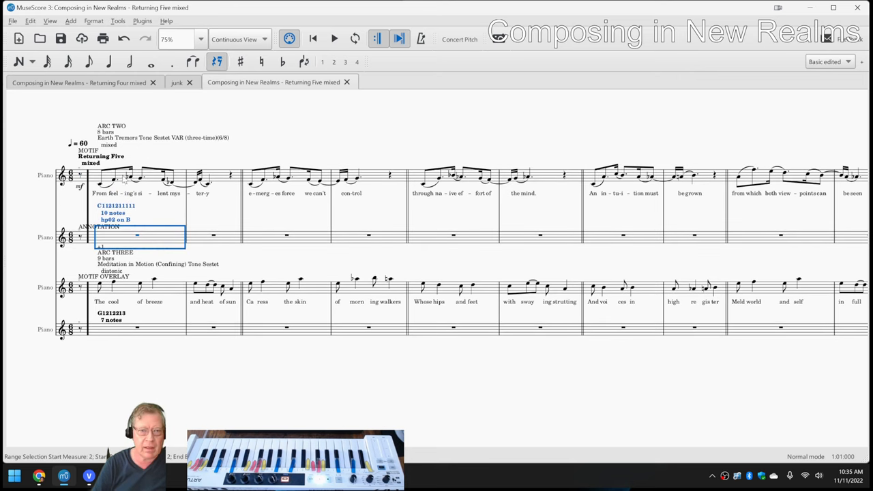
click(137, 330)
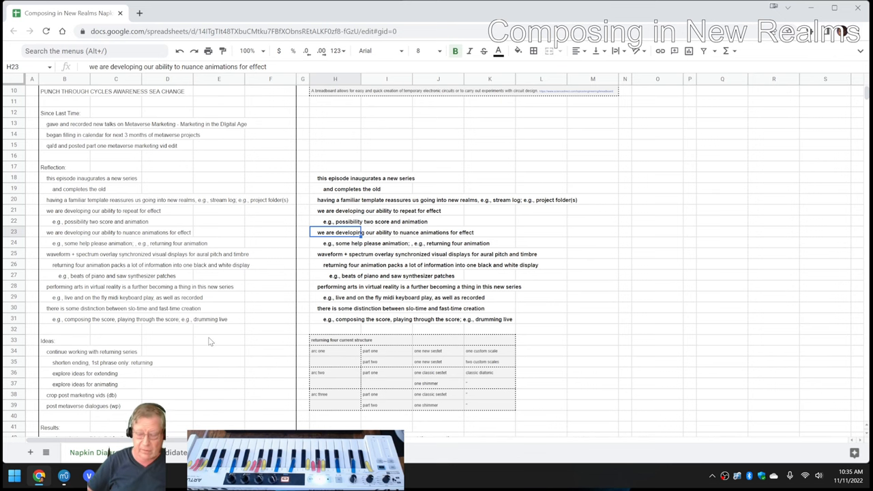
- Scroll to the sheet bottom and review the Ideas Next Time and Acknowledgments entries (B71–B79)
scroll(down, 3)
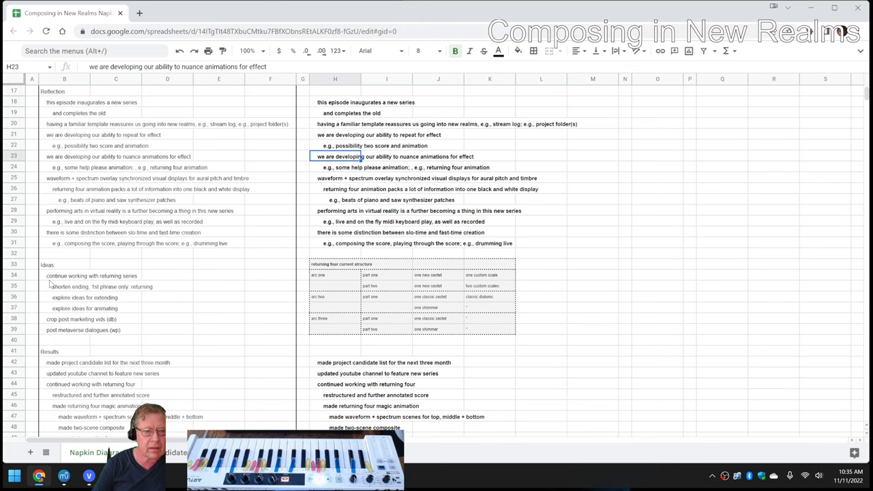
scroll(down, 3)
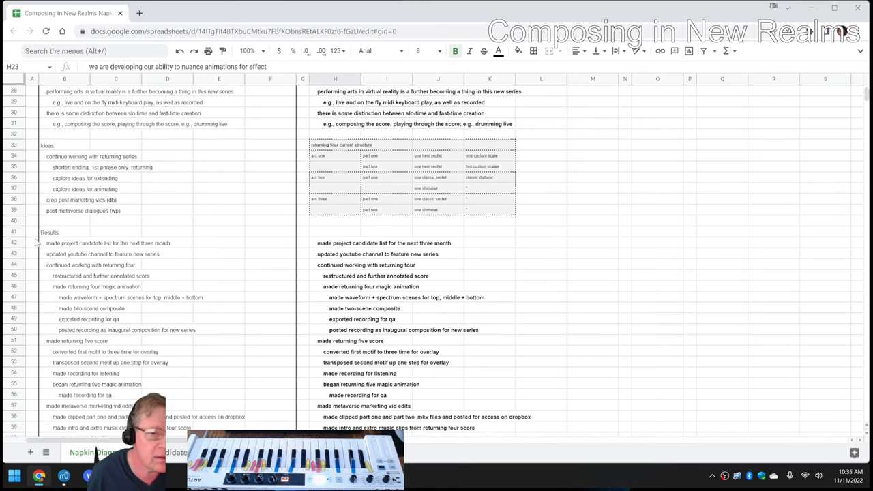
scroll(down, 3)
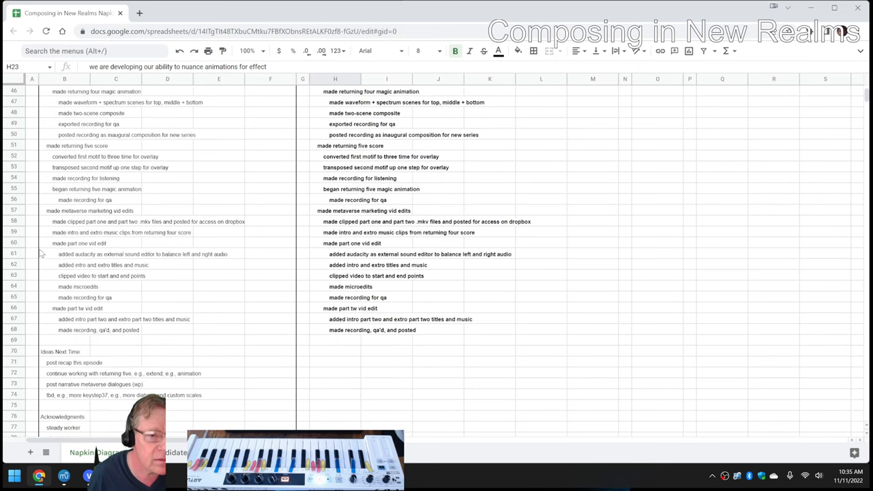
scroll(down, 3)
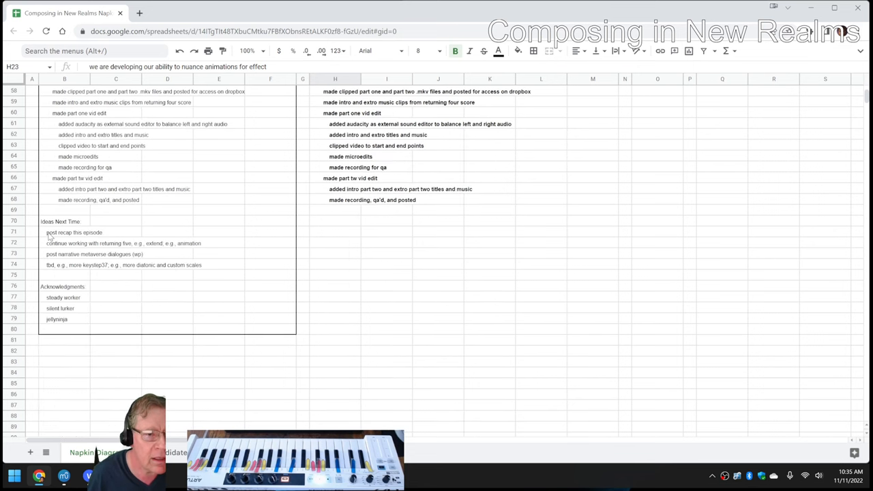
click(73, 232)
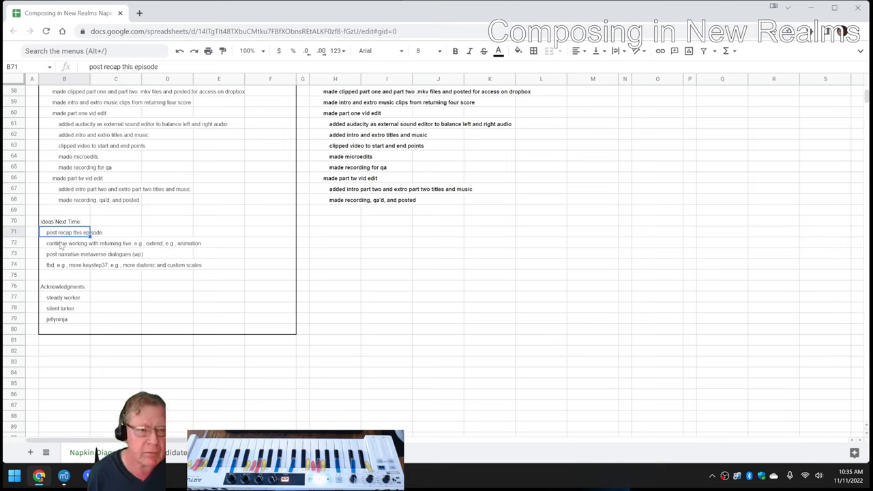
click(69, 243)
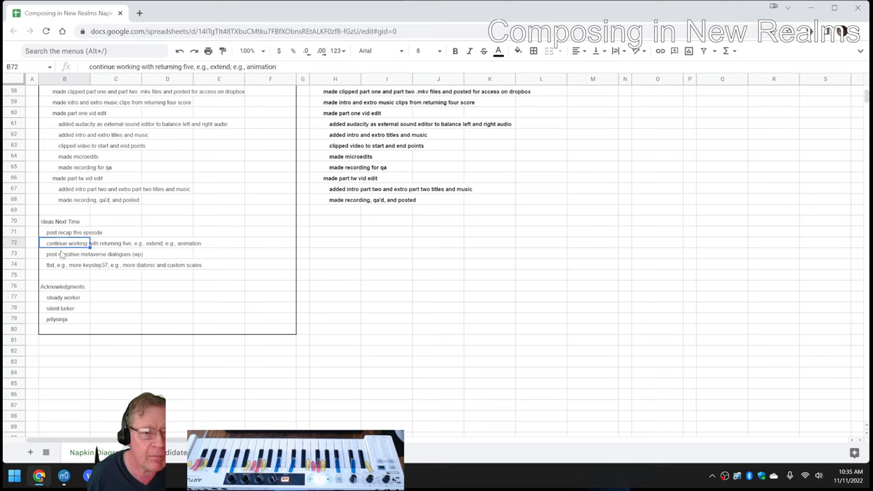
click(65, 265)
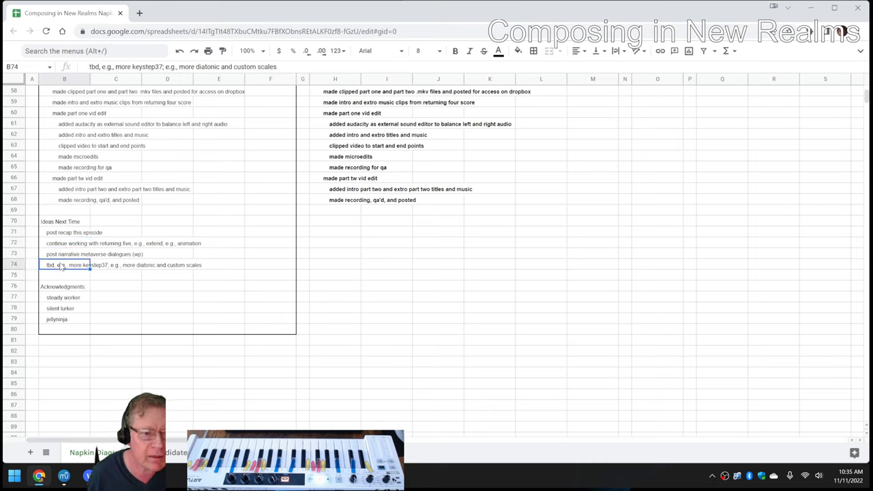
click(62, 298)
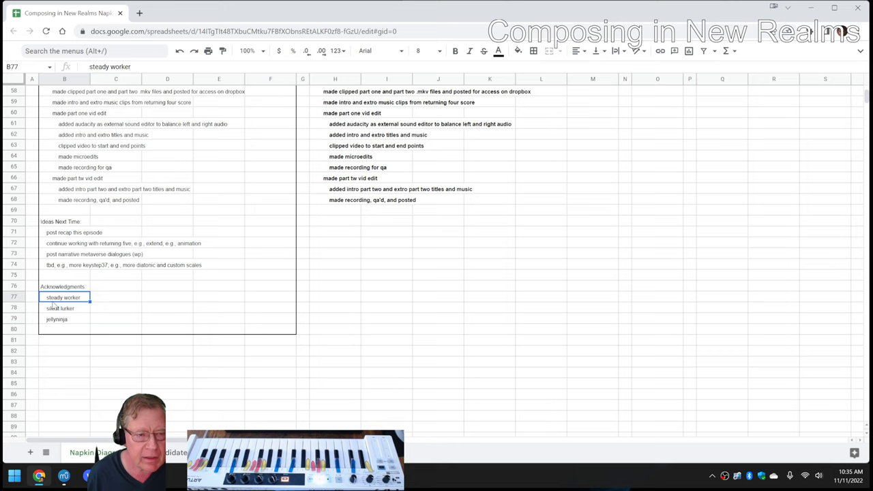
click(64, 319)
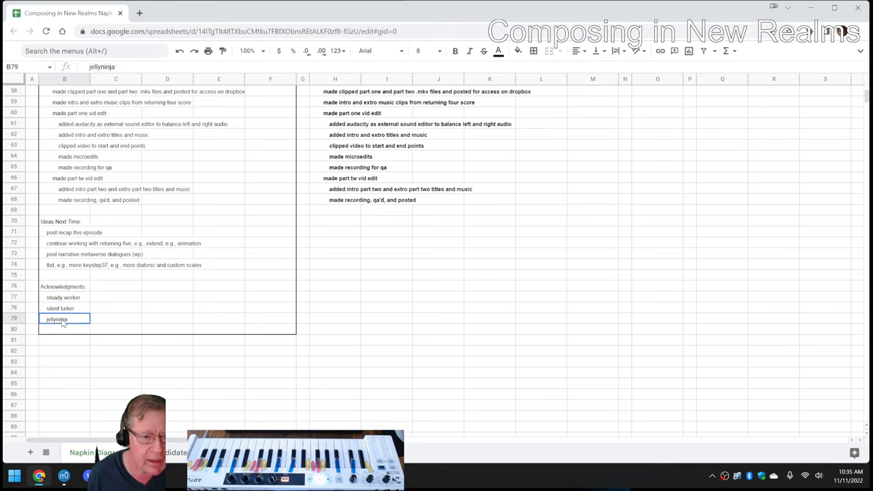